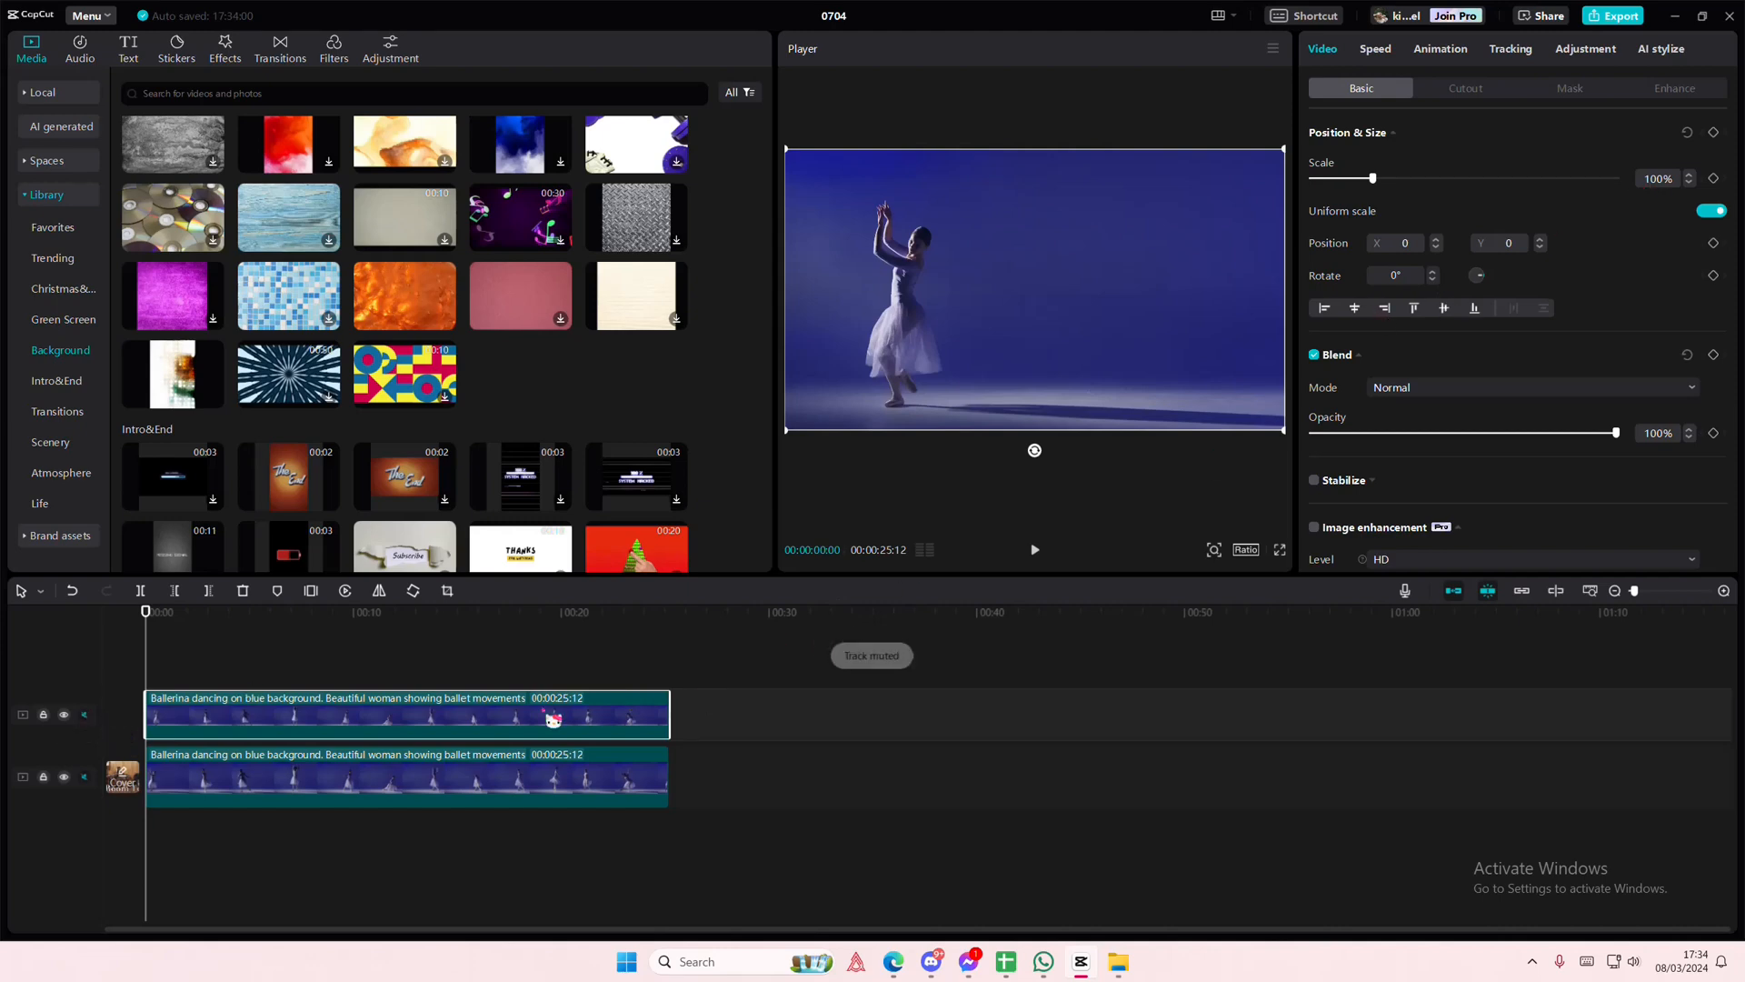
- Show the top ballerina clip's mask options and list the local media files
{"action": "left_click", "coordinate": [1570, 88]}
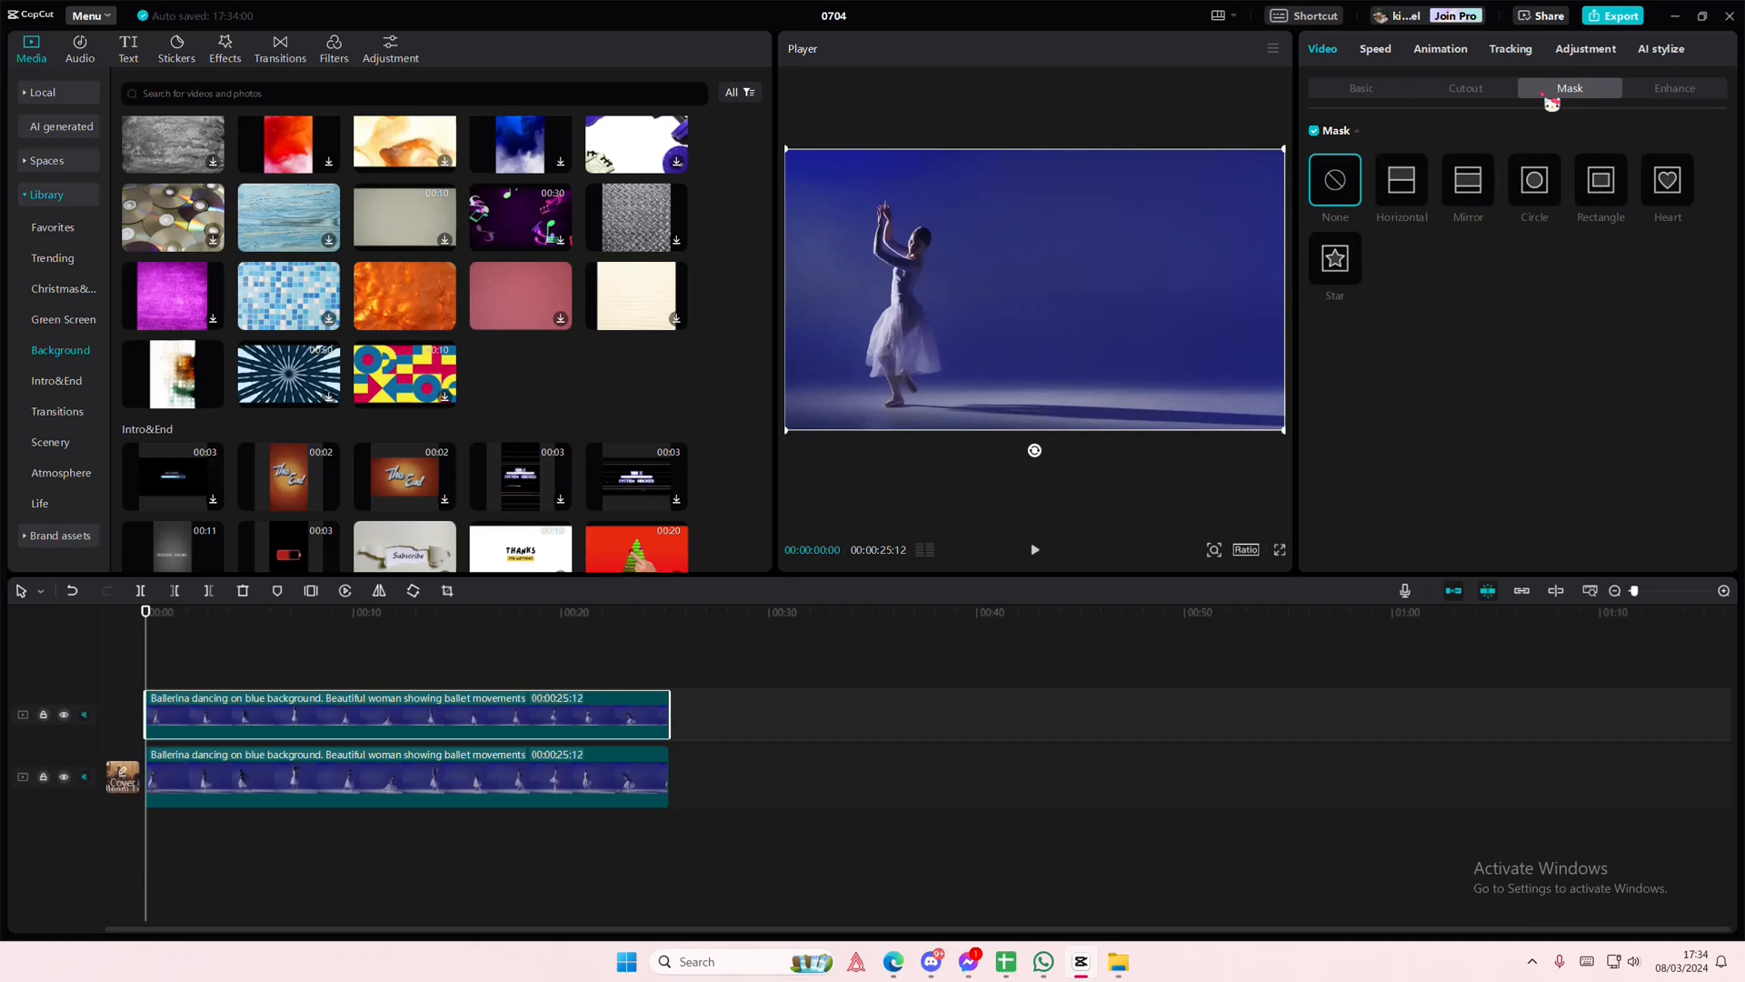
{"action": "left_click", "coordinate": [42, 92]}
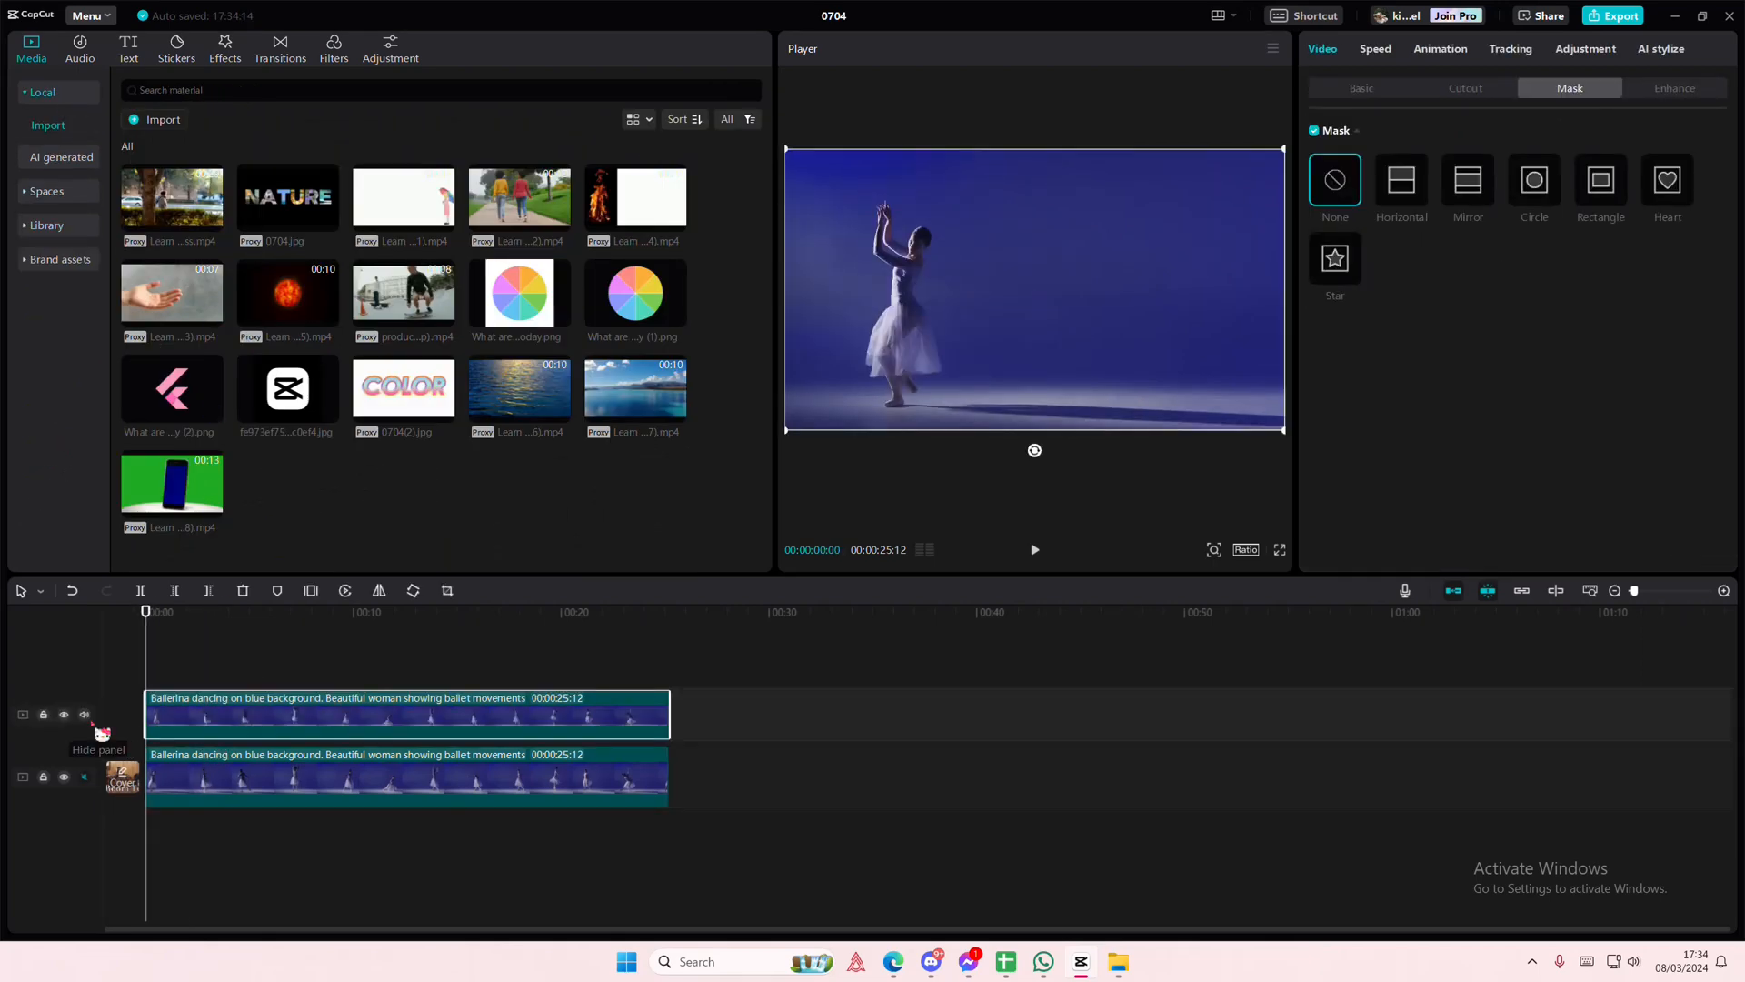
- Select the lower ballerina duplicate and raise its brightness so the blue background washes out
{"action": "left_click", "coordinate": [1584, 49]}
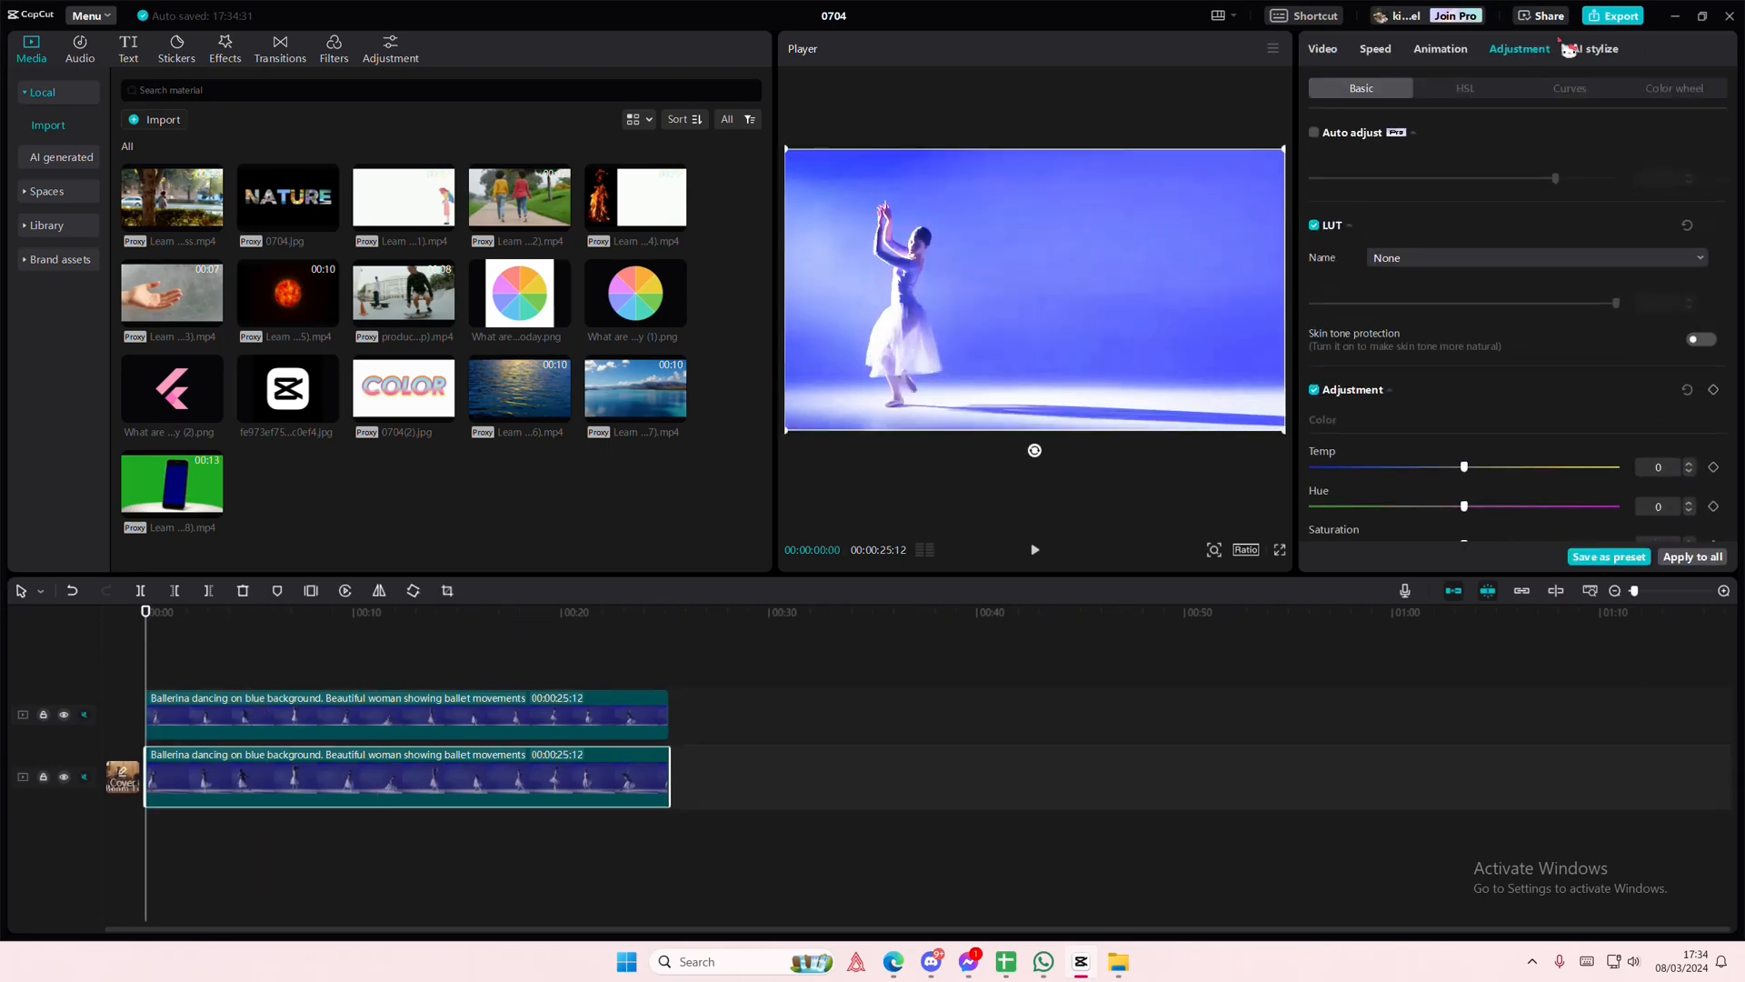
{"action": "left_click", "coordinate": [1569, 87]}
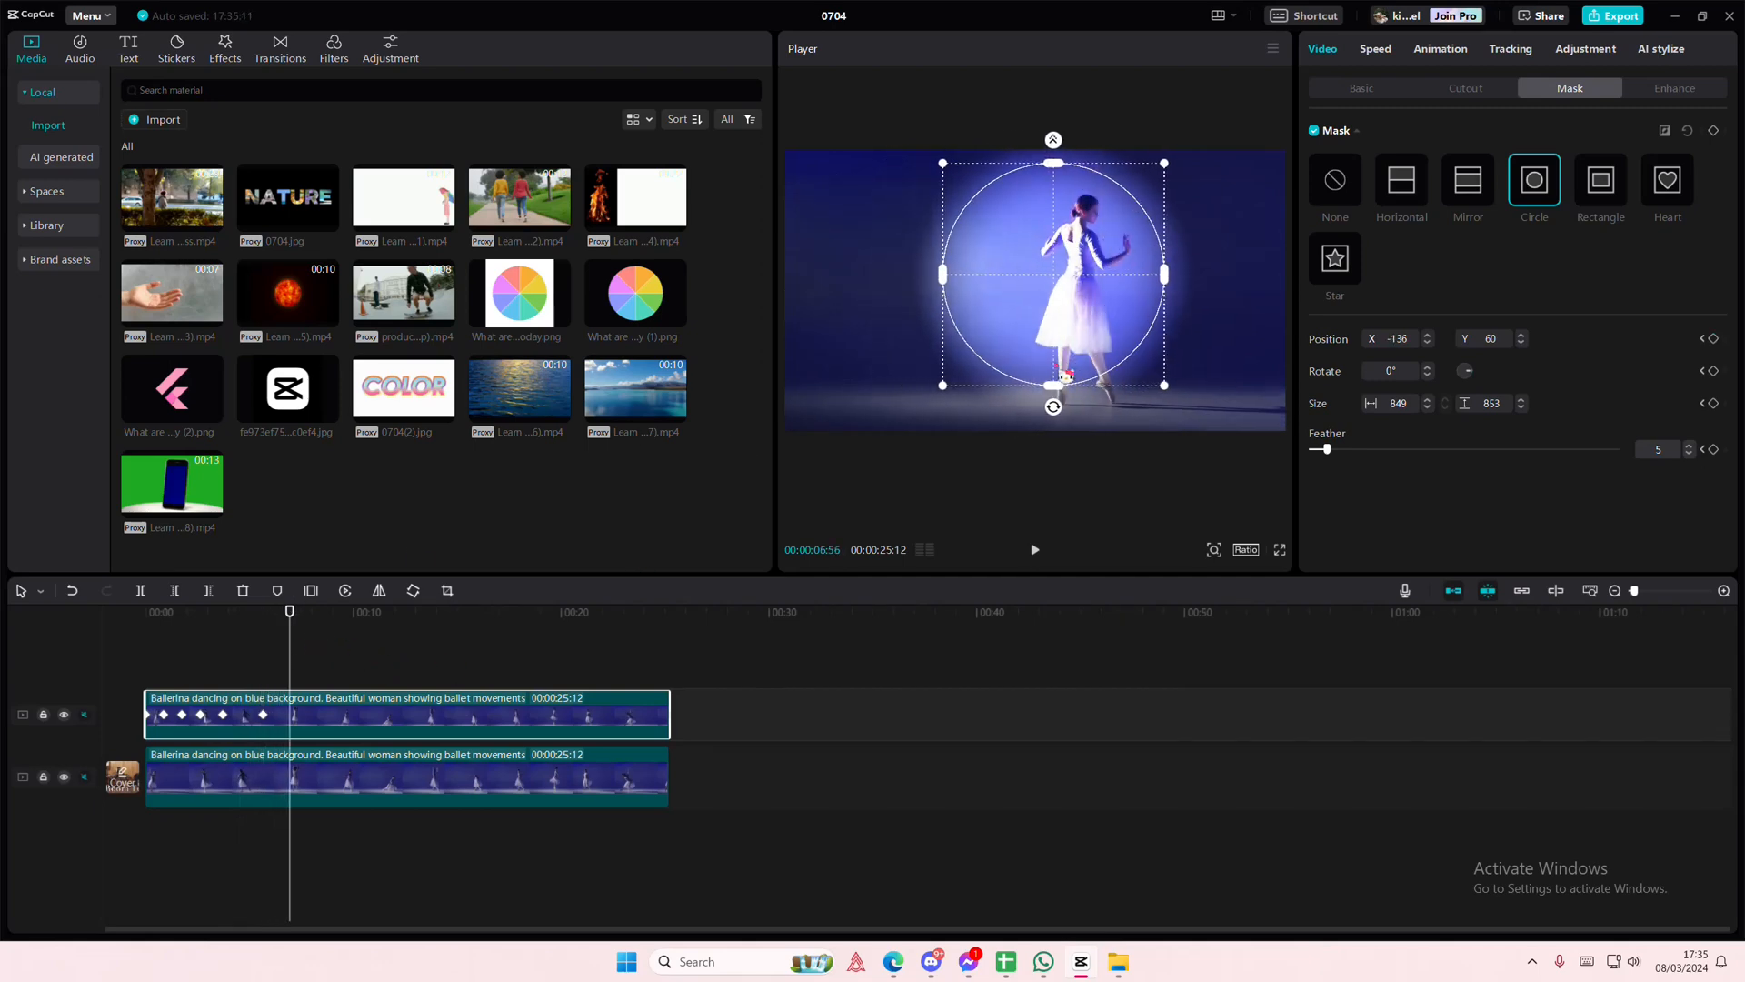